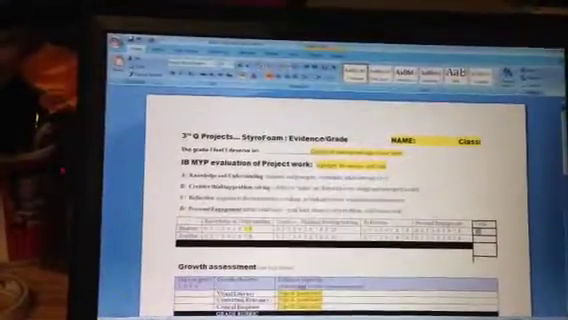
scroll("down", 3)
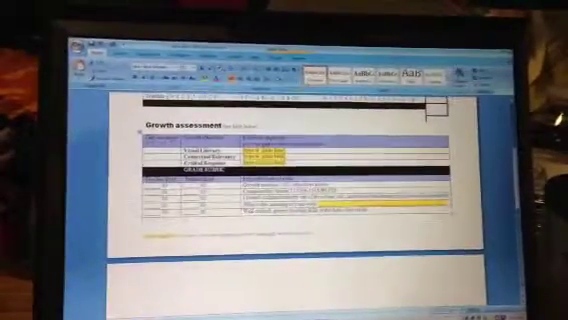